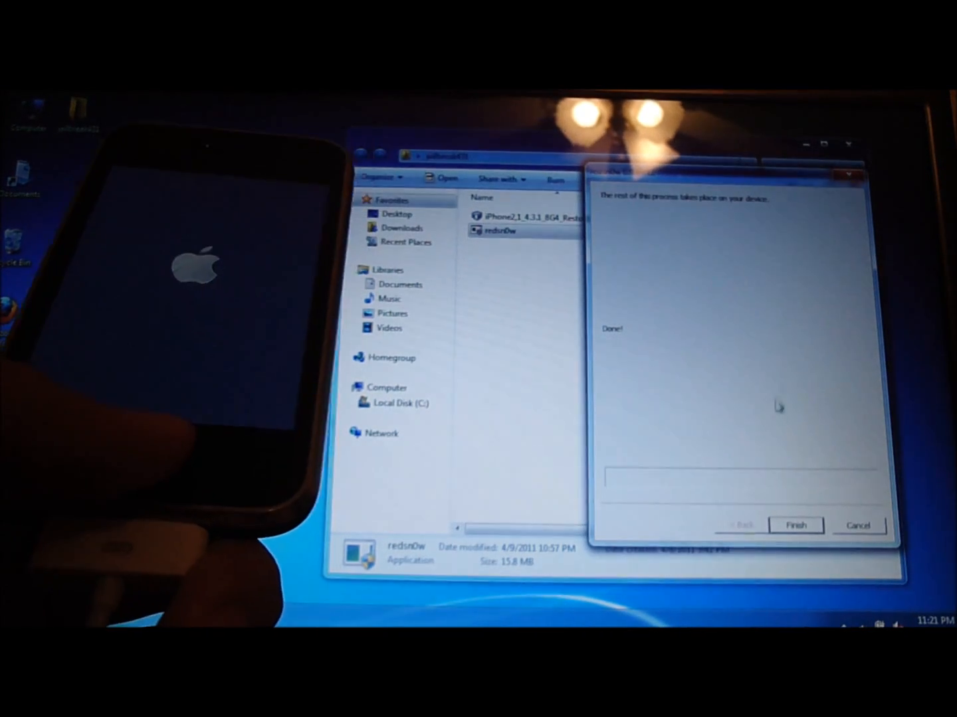
Finish the completed redsn0w jailbreak wizard so the window closes.
{"action": "left_click", "coordinate": [794, 526]}
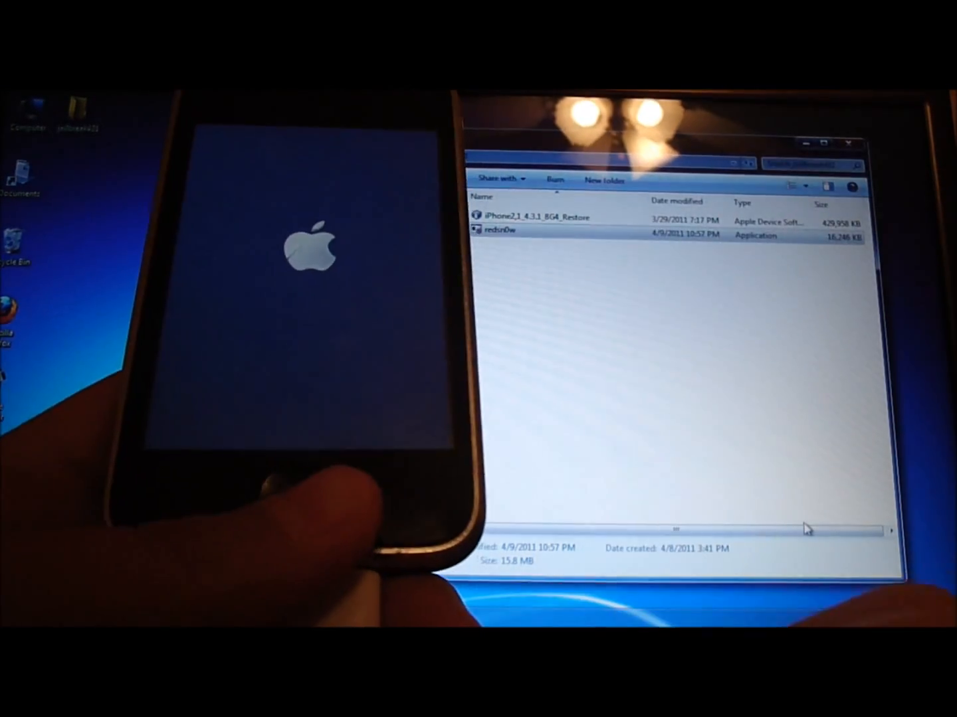